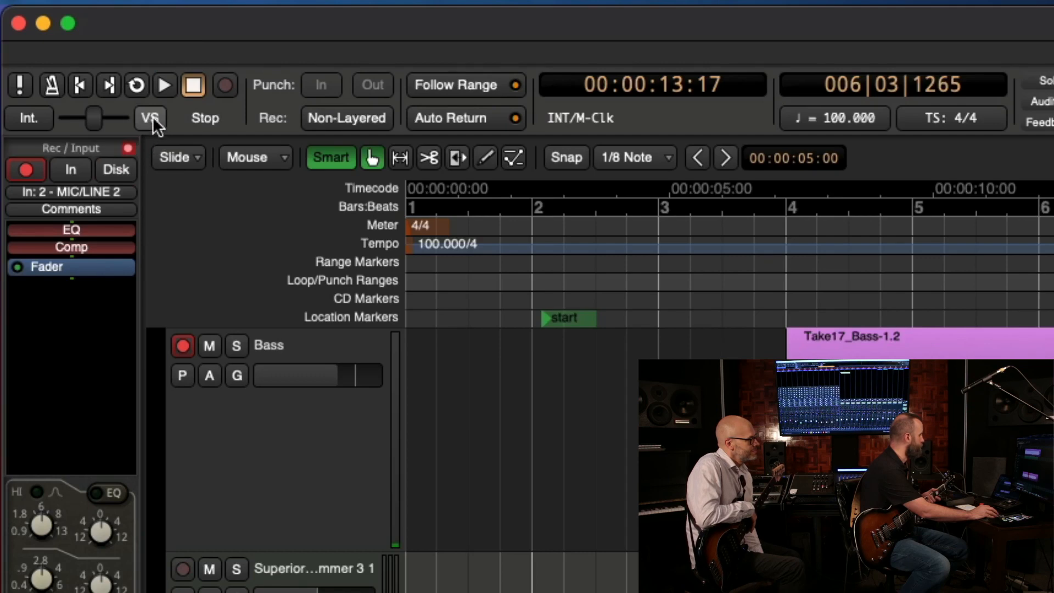
{"action": "mouse_move", "coordinate": [149, 118]}
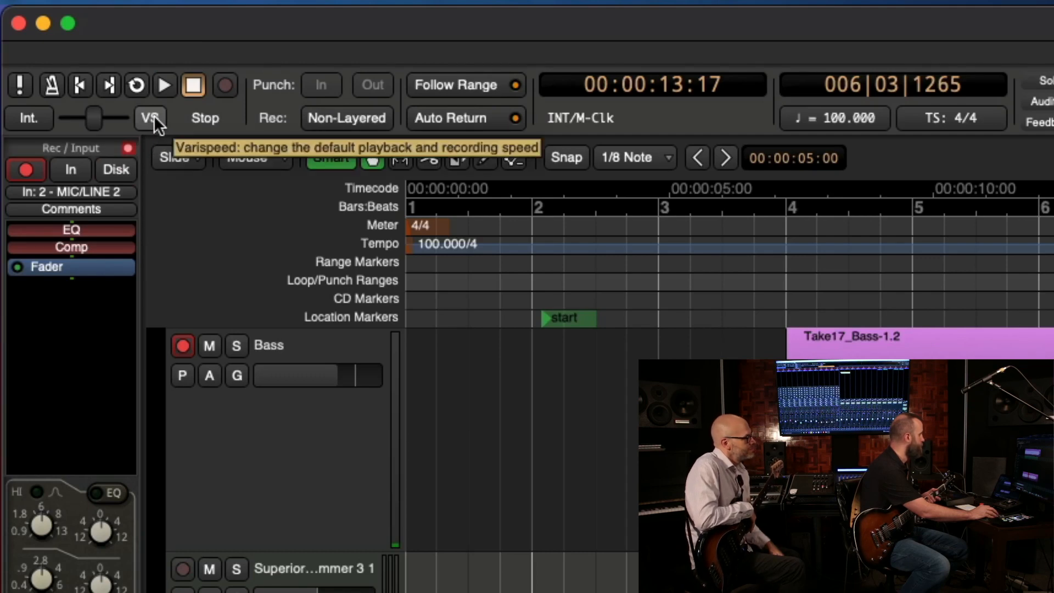
- Engage varispeed, with the pitch settings at 0 semitones and 0 cents
{"action": "left_click", "coordinate": [149, 117]}
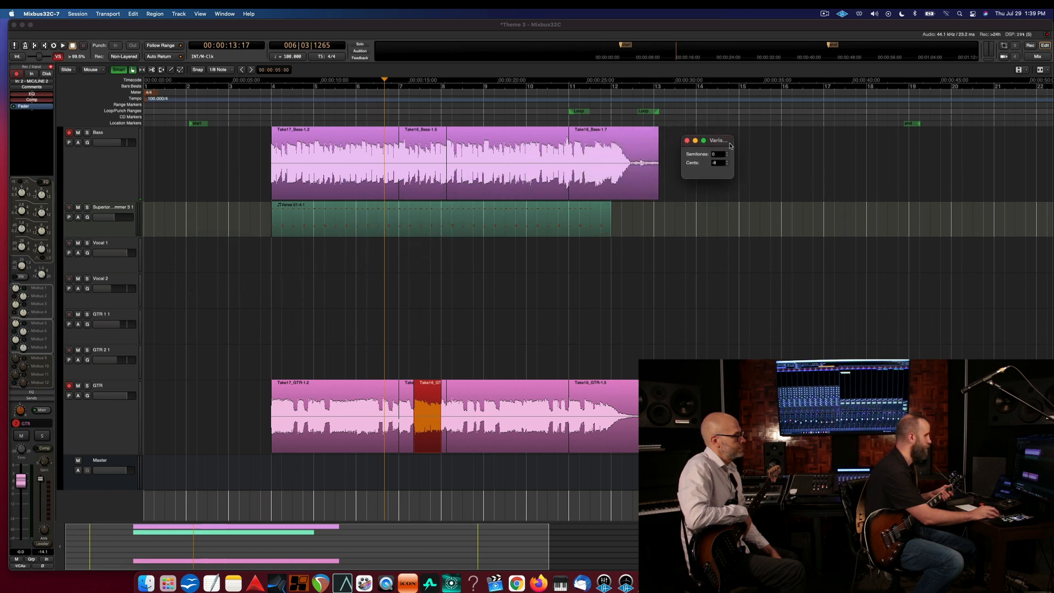
- Select the guitar track and move the playhead back to bar 4
{"action": "left_click", "coordinate": [101, 350]}
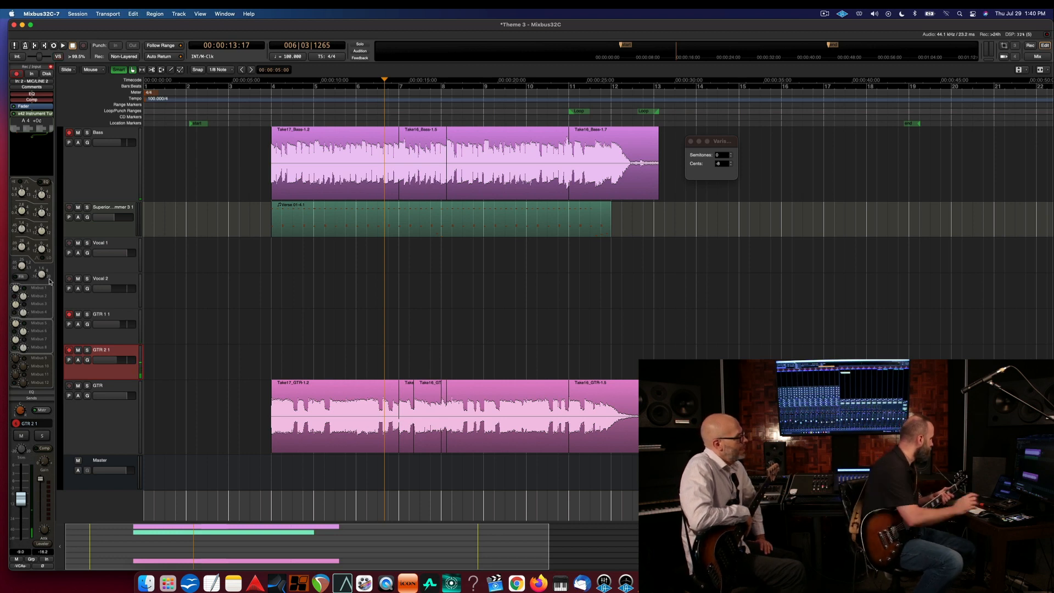
{"action": "left_click", "coordinate": [101, 314]}
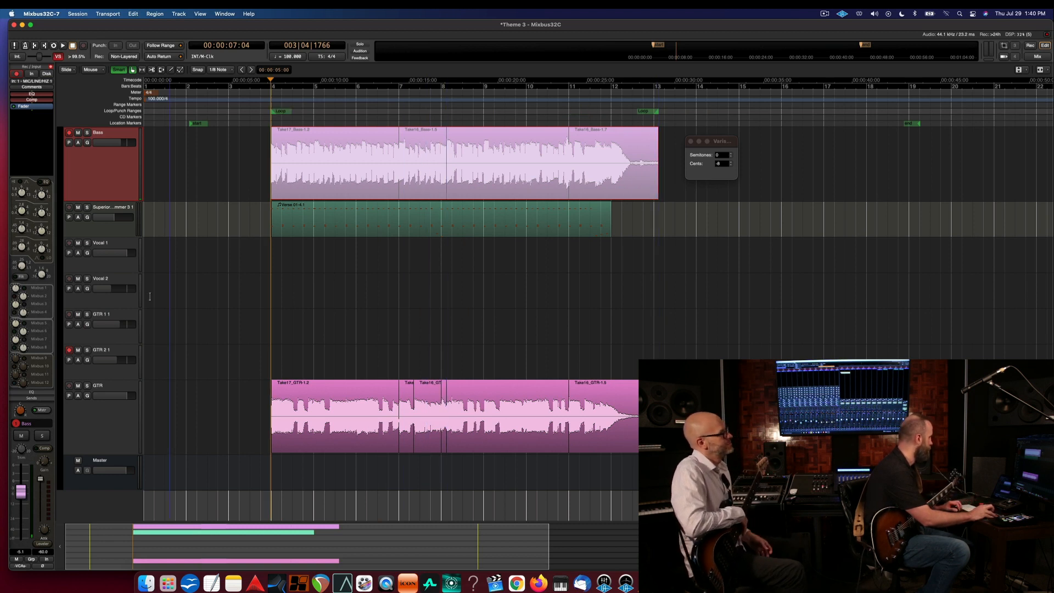
- Record a varispeed guitar take onto the GTR 2 1 track
{"action": "left_click", "coordinate": [68, 132]}
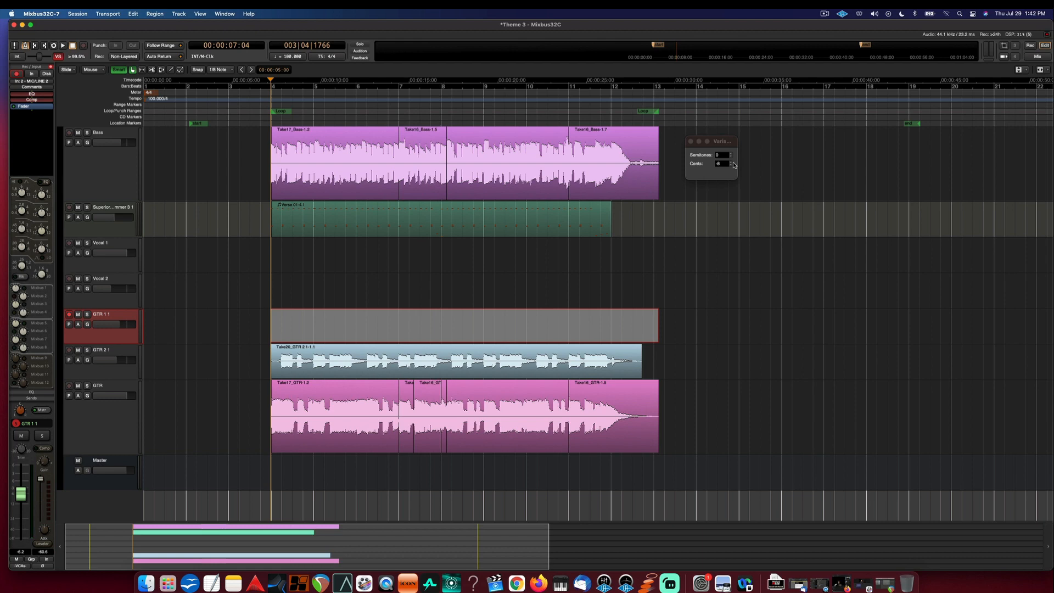
- Raise the varispeed detune to 5 cents for the GTR 1 1 take
{"action": "left_click", "coordinate": [730, 161]}
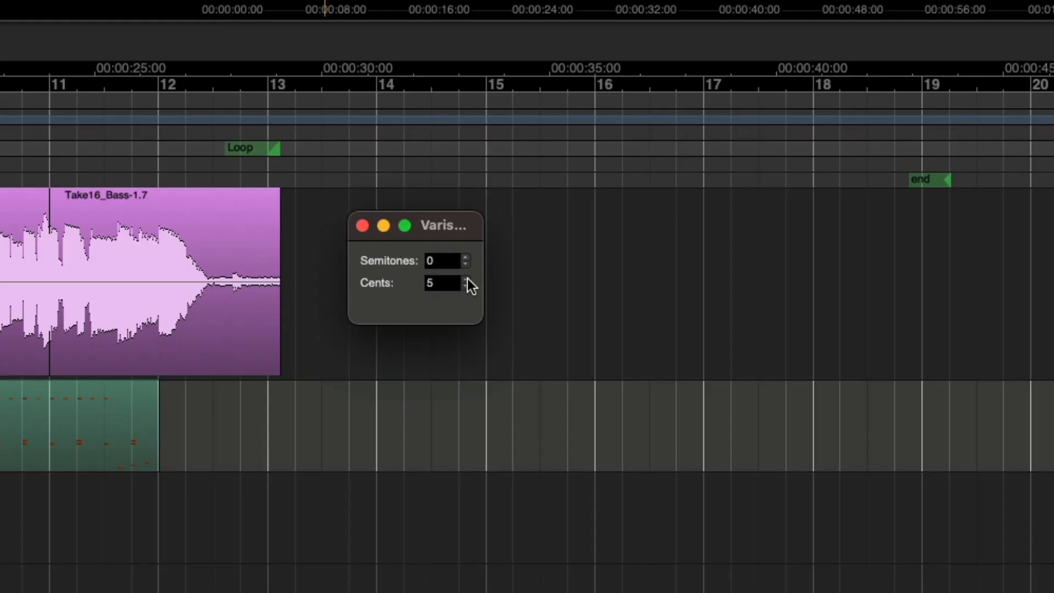
{"action": "left_click", "coordinate": [465, 278]}
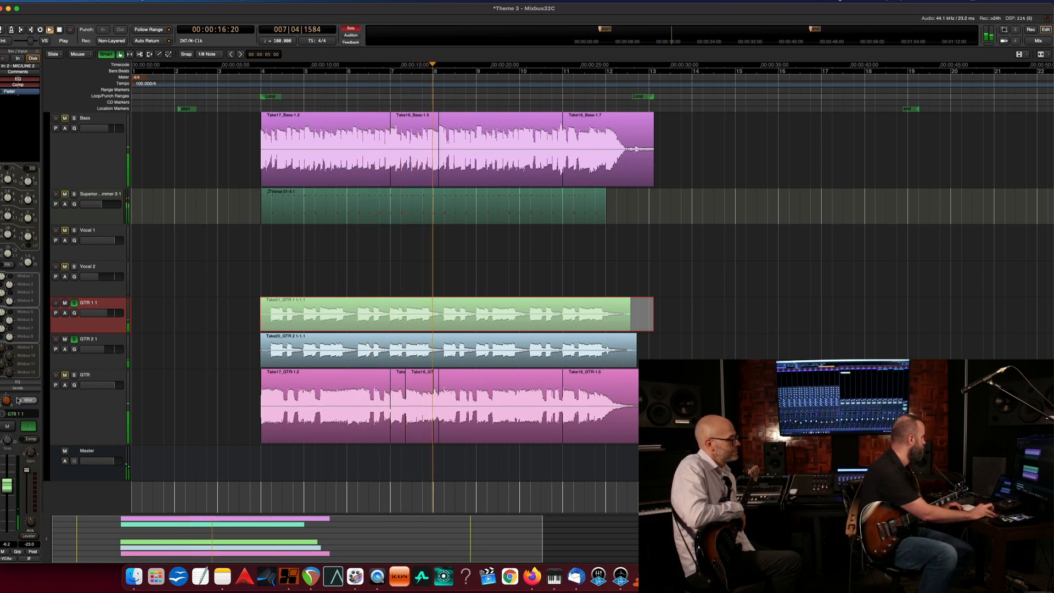
- Stop recording the GTR 1 1 take and rewind to about seven seconds
{"action": "left_click", "coordinate": [87, 338]}
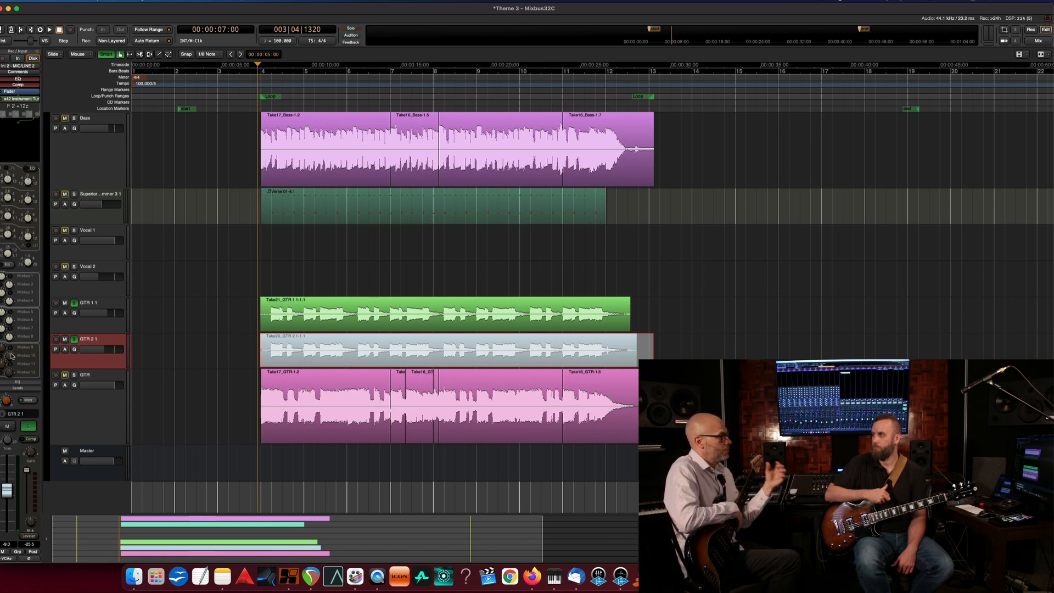
- Rename the bottom track to 'low guitar'
{"action": "left_click", "coordinate": [350, 28]}
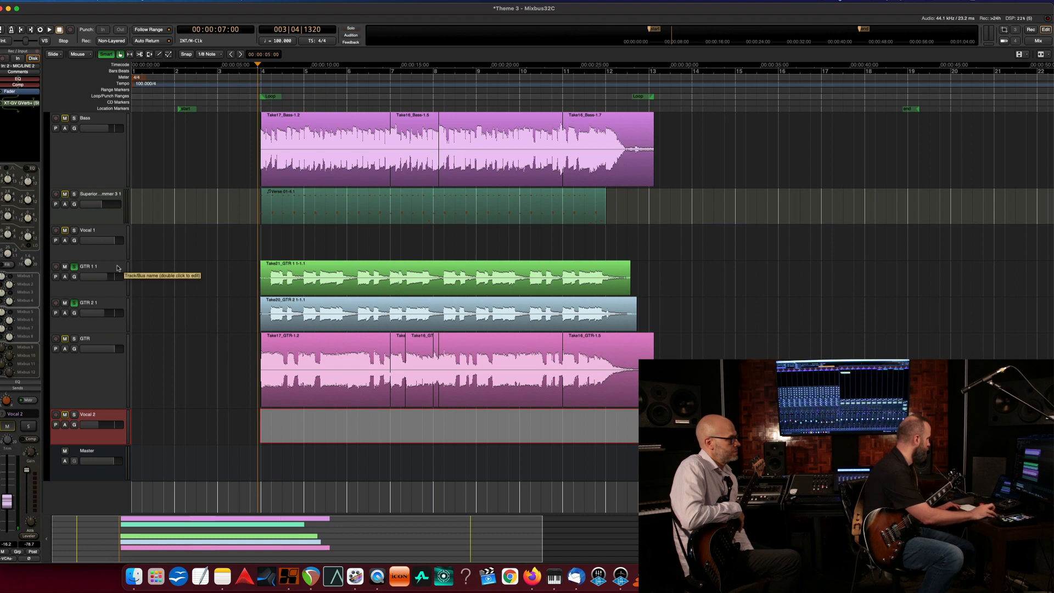
{"action": "double_click", "coordinate": [101, 414]}
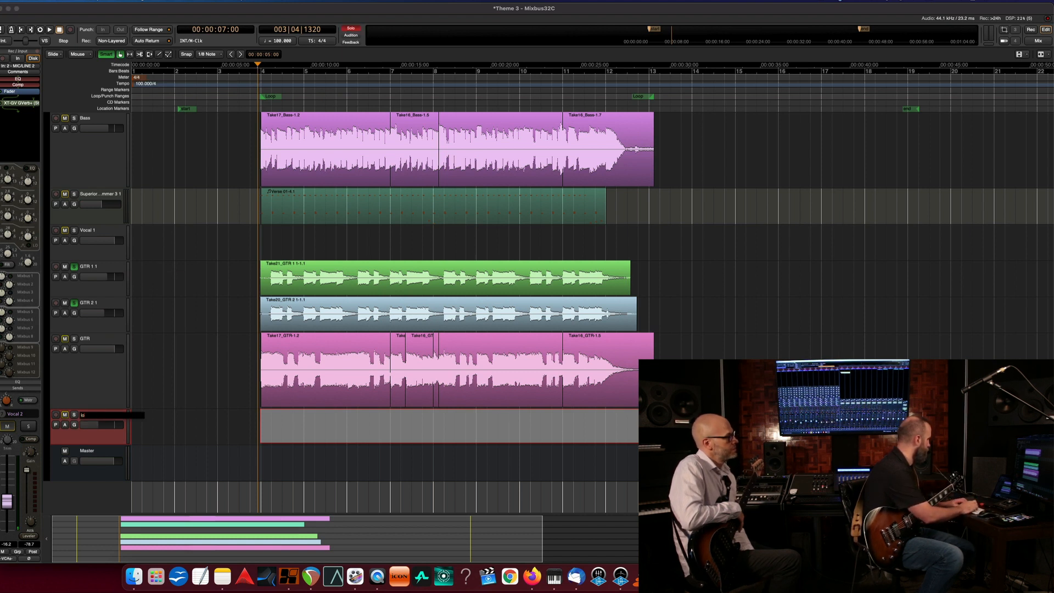
{"action": "type", "text": "low guitar"}
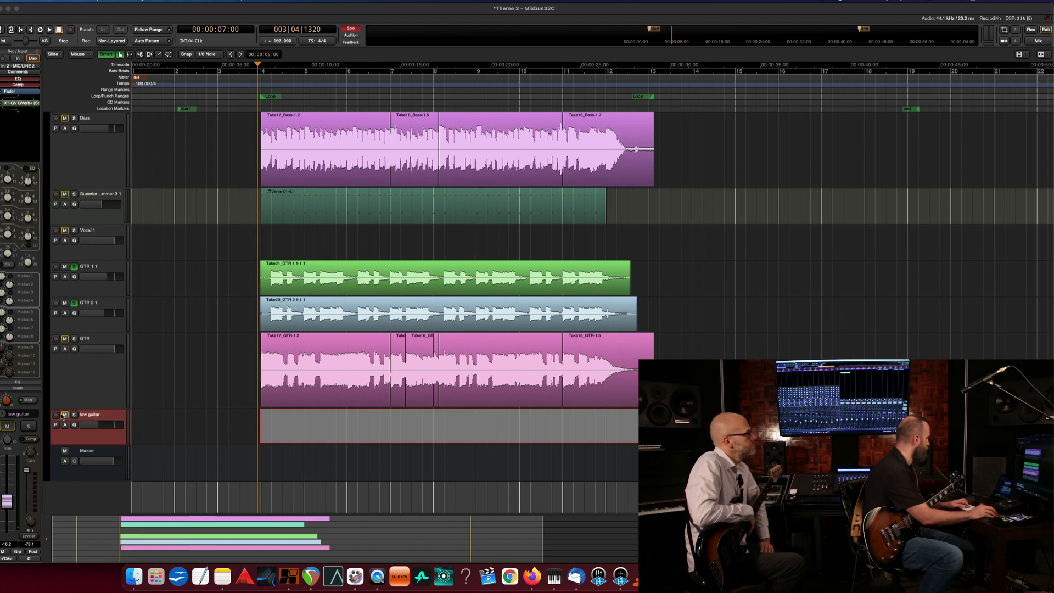
{"action": "left_click", "coordinate": [84, 338]}
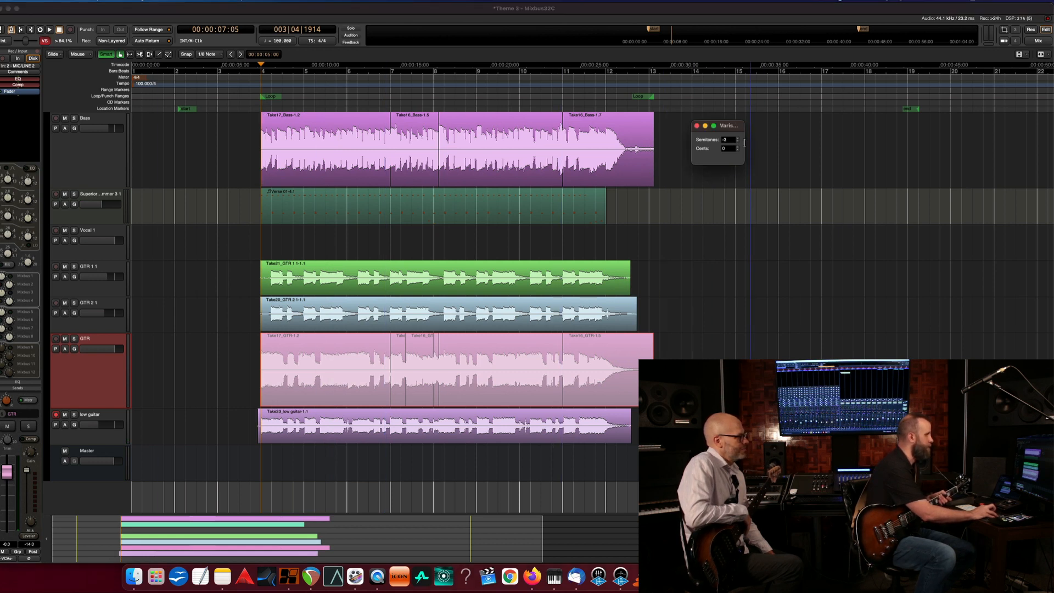
- Disable varispeed to return playback to normal speed
{"action": "left_click", "coordinate": [737, 138]}
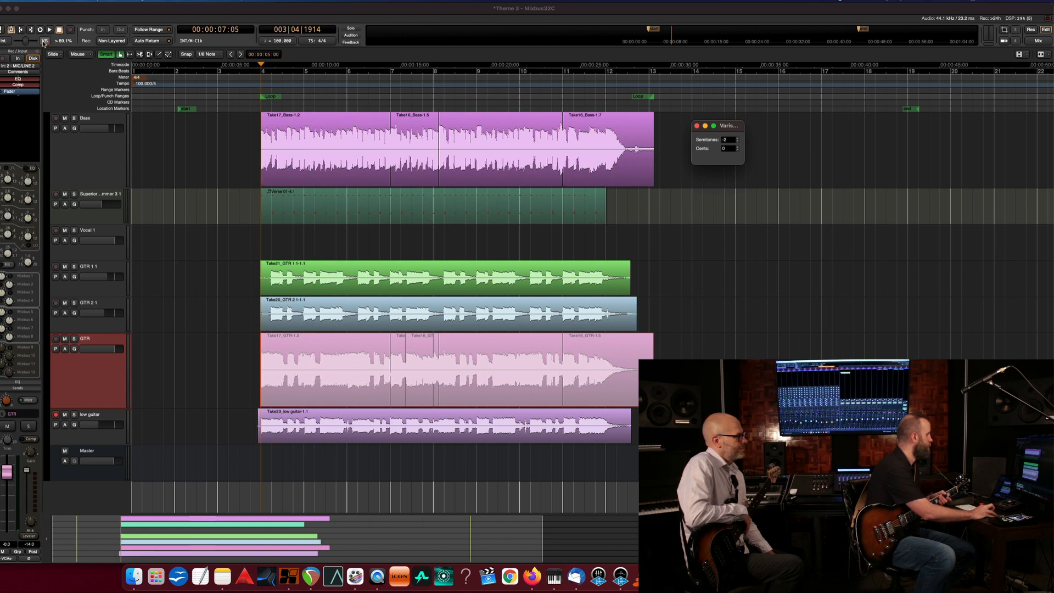
{"action": "mouse_move", "coordinate": [43, 40]}
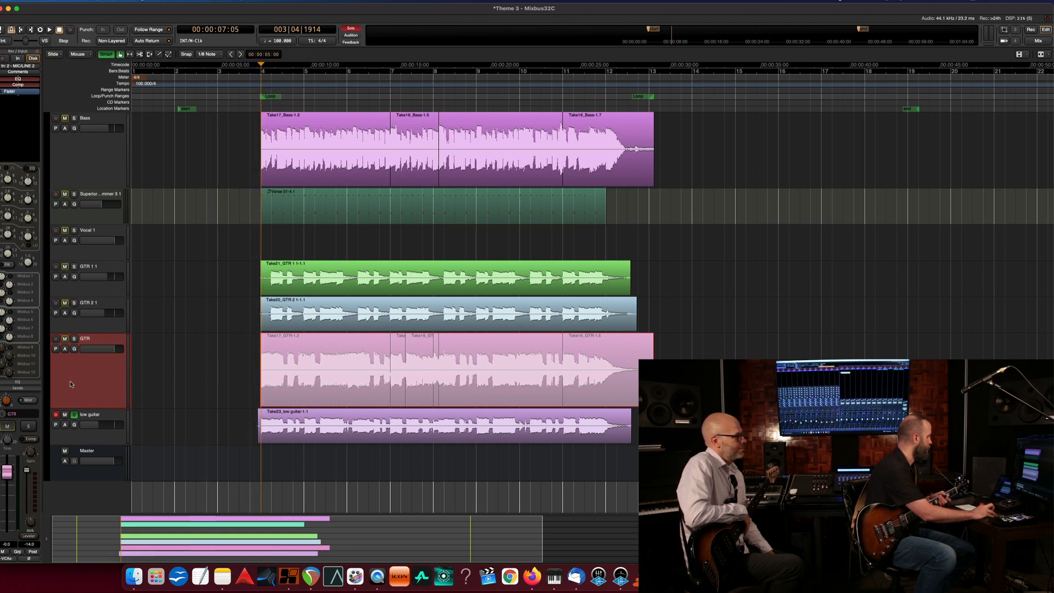
- Disarm the low guitar track, audition the takes, then stop the transport
{"action": "left_click", "coordinate": [56, 415]}
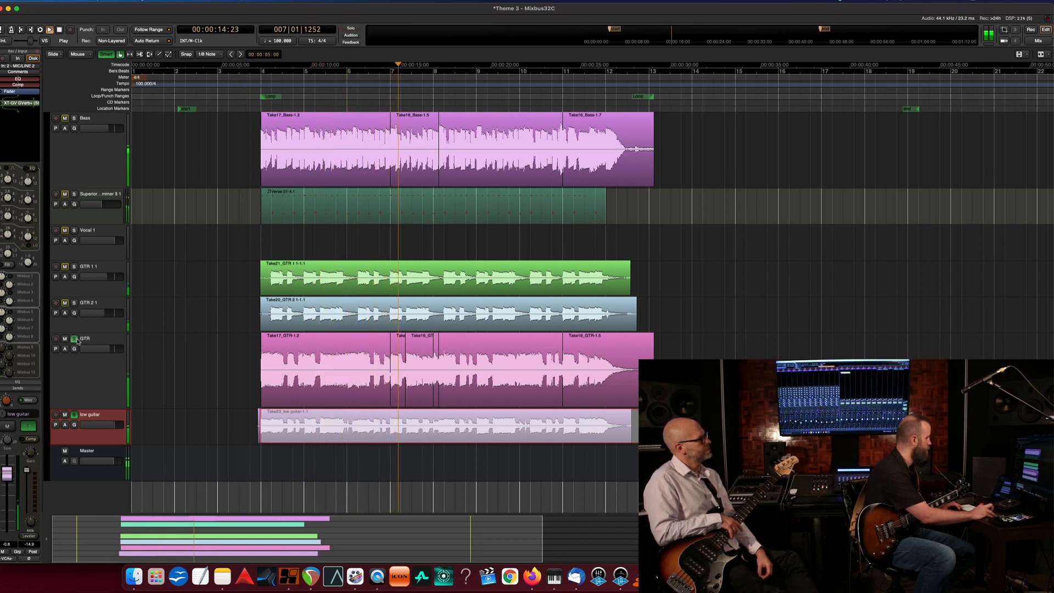
{"action": "left_click", "coordinate": [73, 338]}
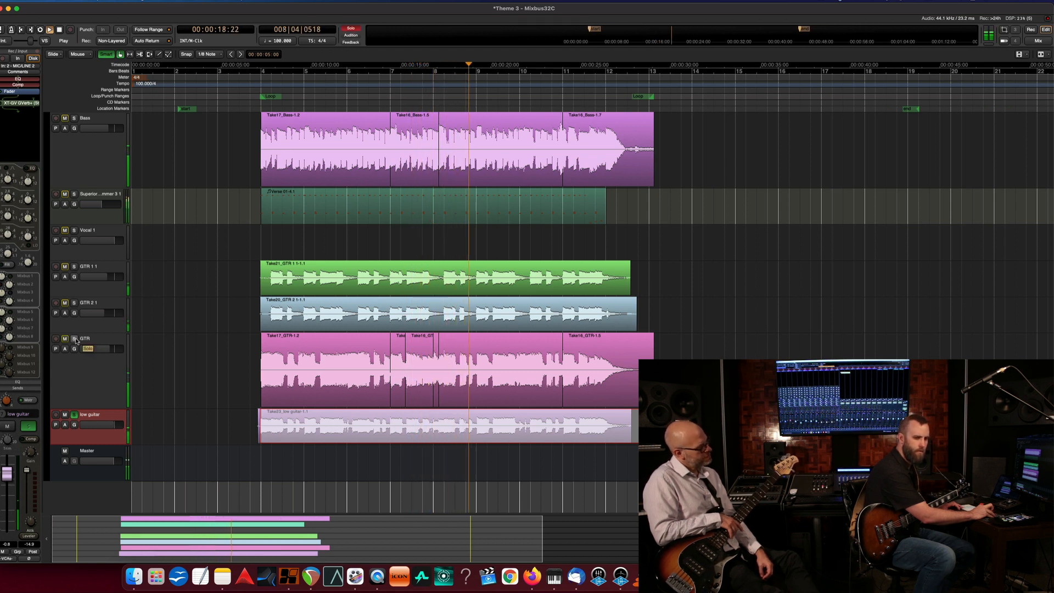
{"action": "left_click", "coordinate": [59, 29]}
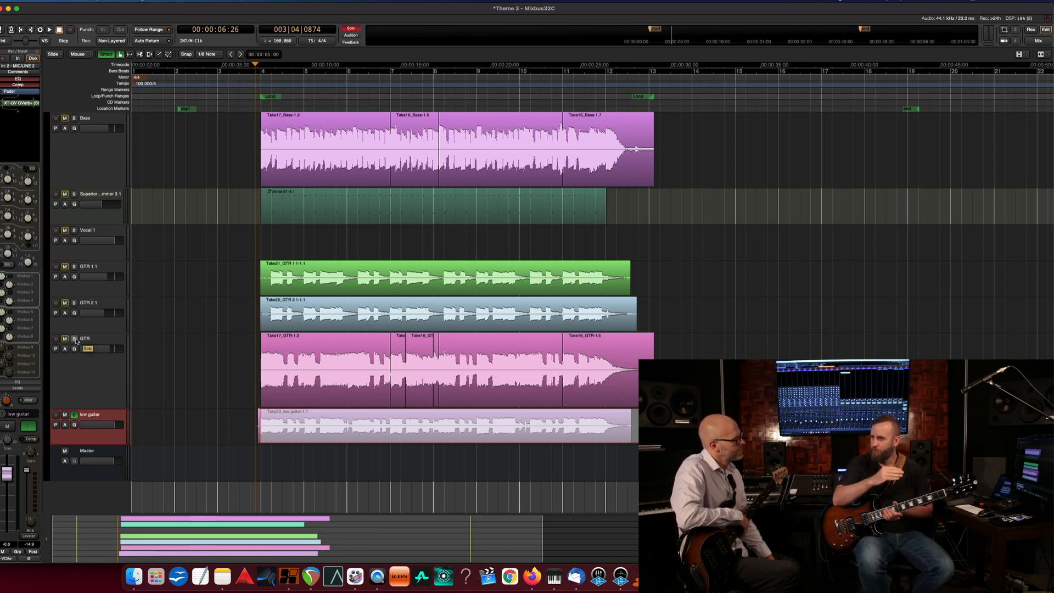
- Start playback of the full mix with all guitar takes, including low guitar
{"action": "left_click", "coordinate": [73, 338]}
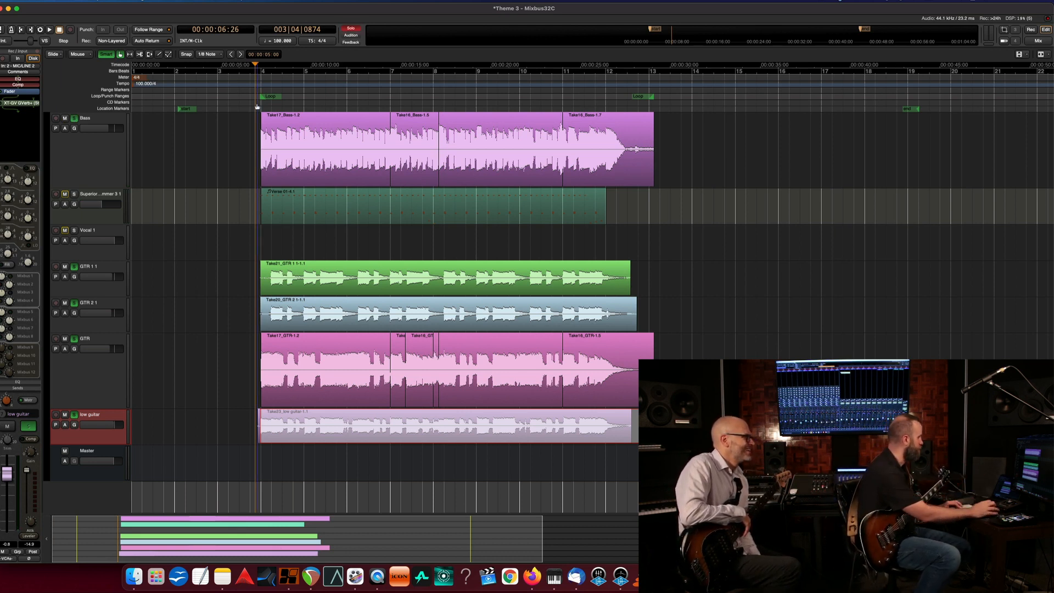
{"action": "left_click", "coordinate": [49, 29]}
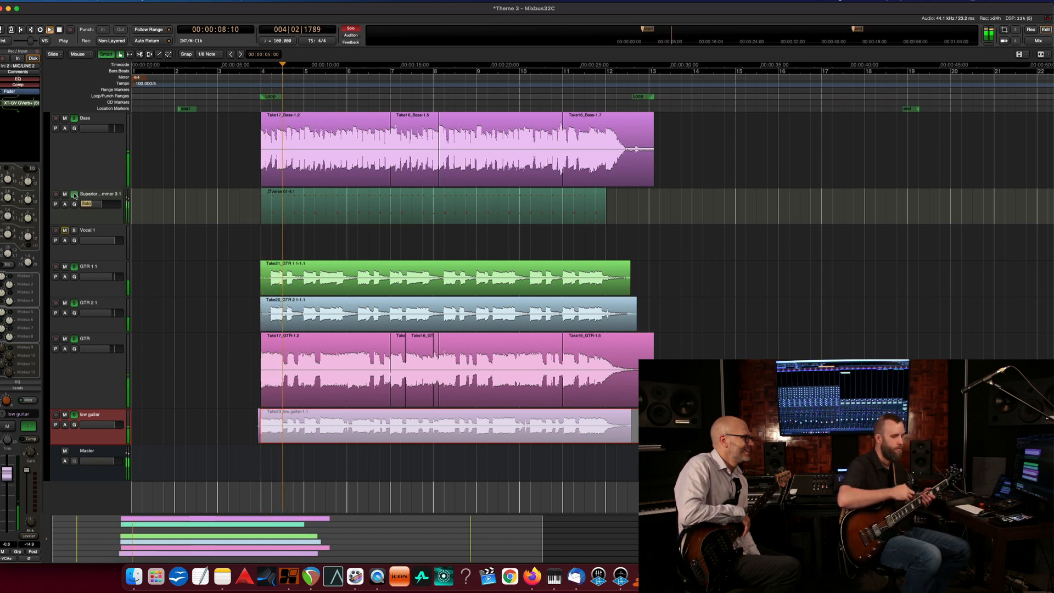